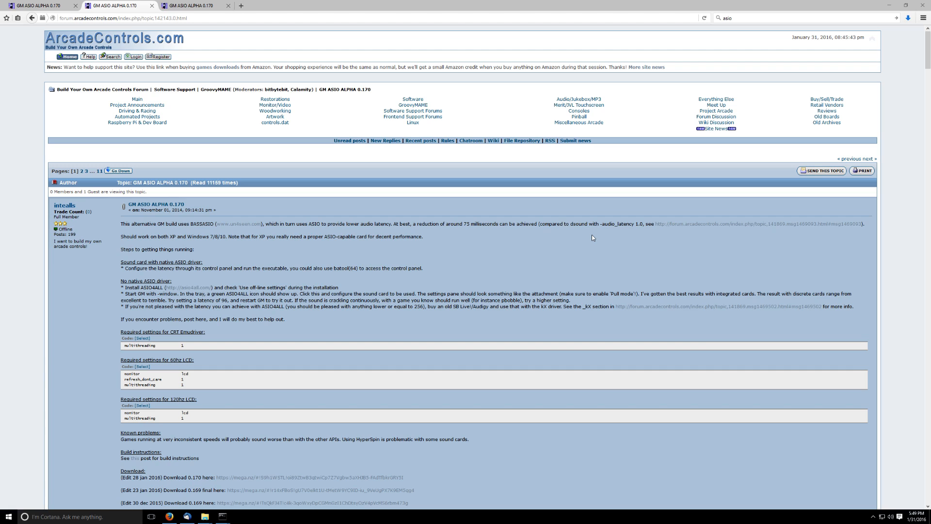
mouse_move(666, 396)
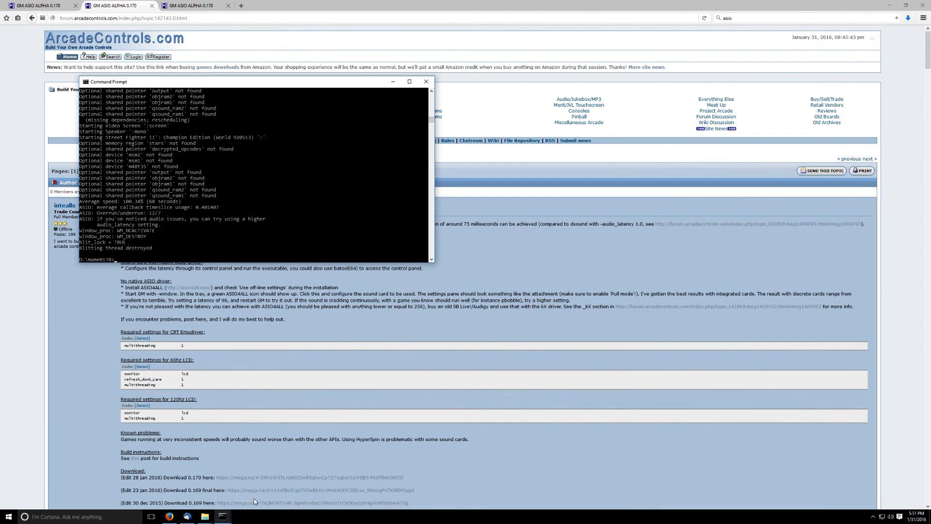
type("cd\\mame")
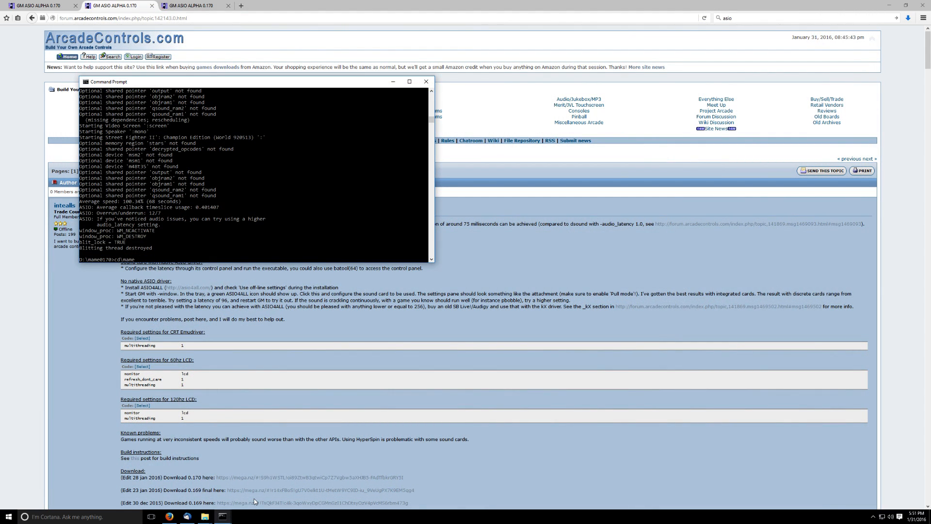
type("oglma")
type("mame169")
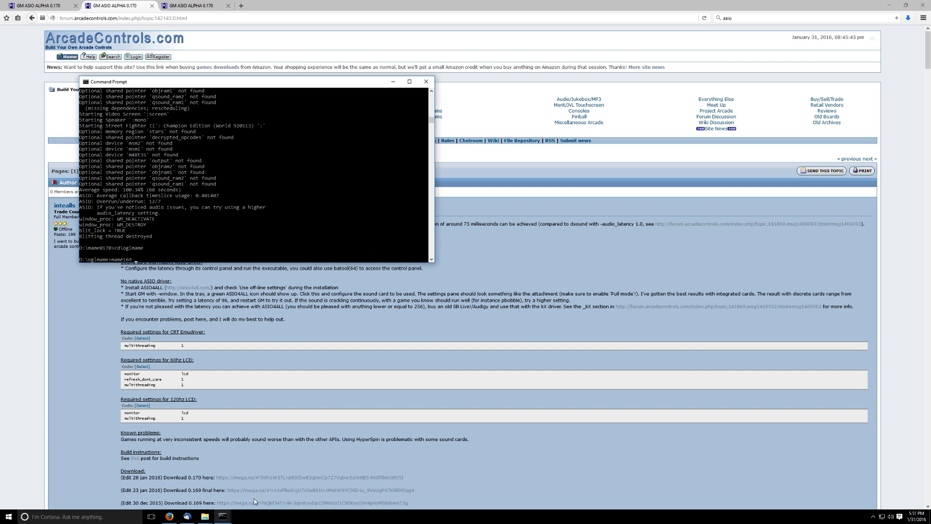
type("sf2ce")
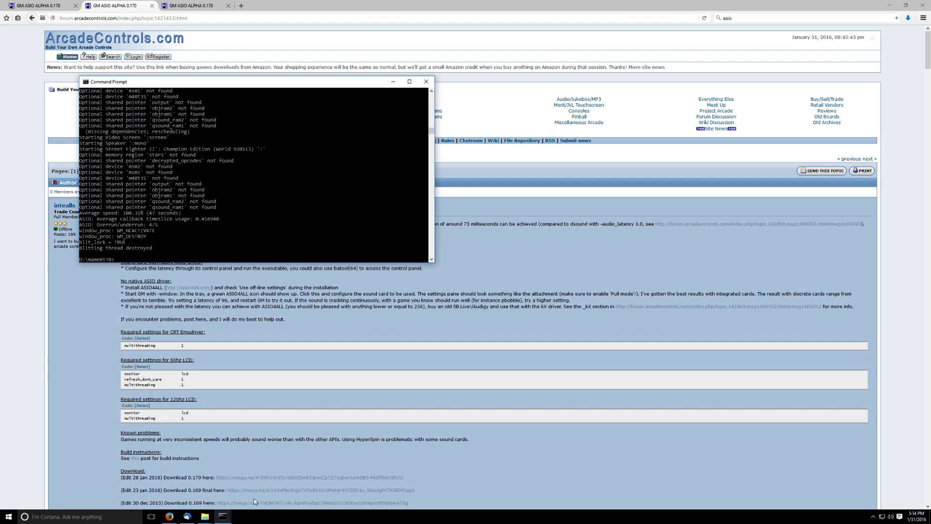
mouse_move(244, 488)
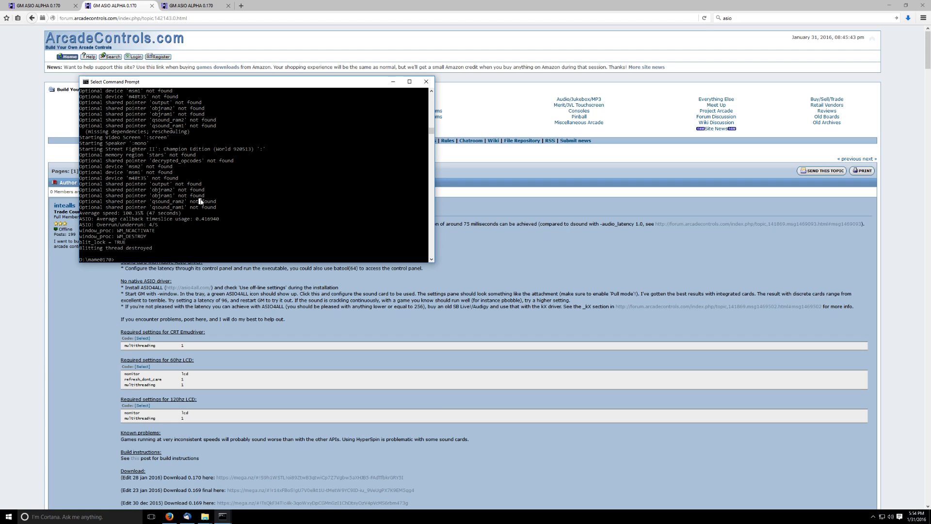
mouse_move(527, 418)
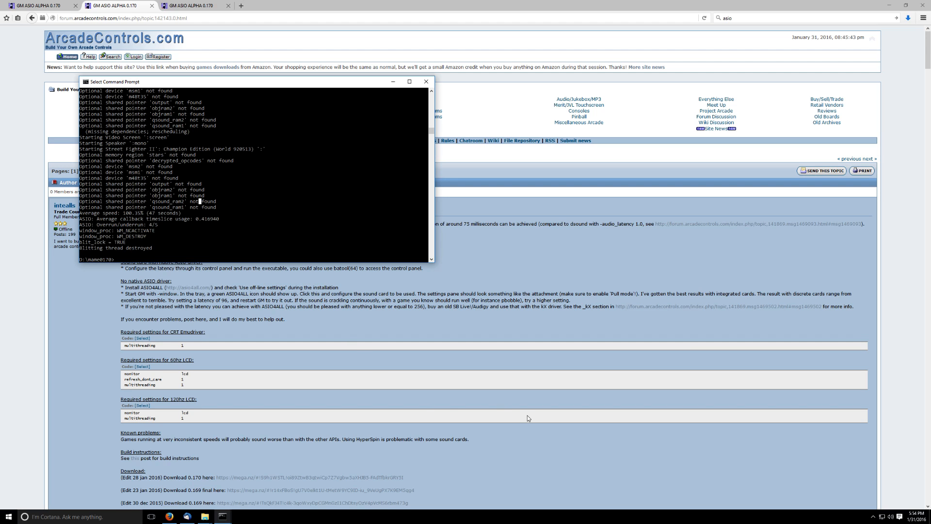